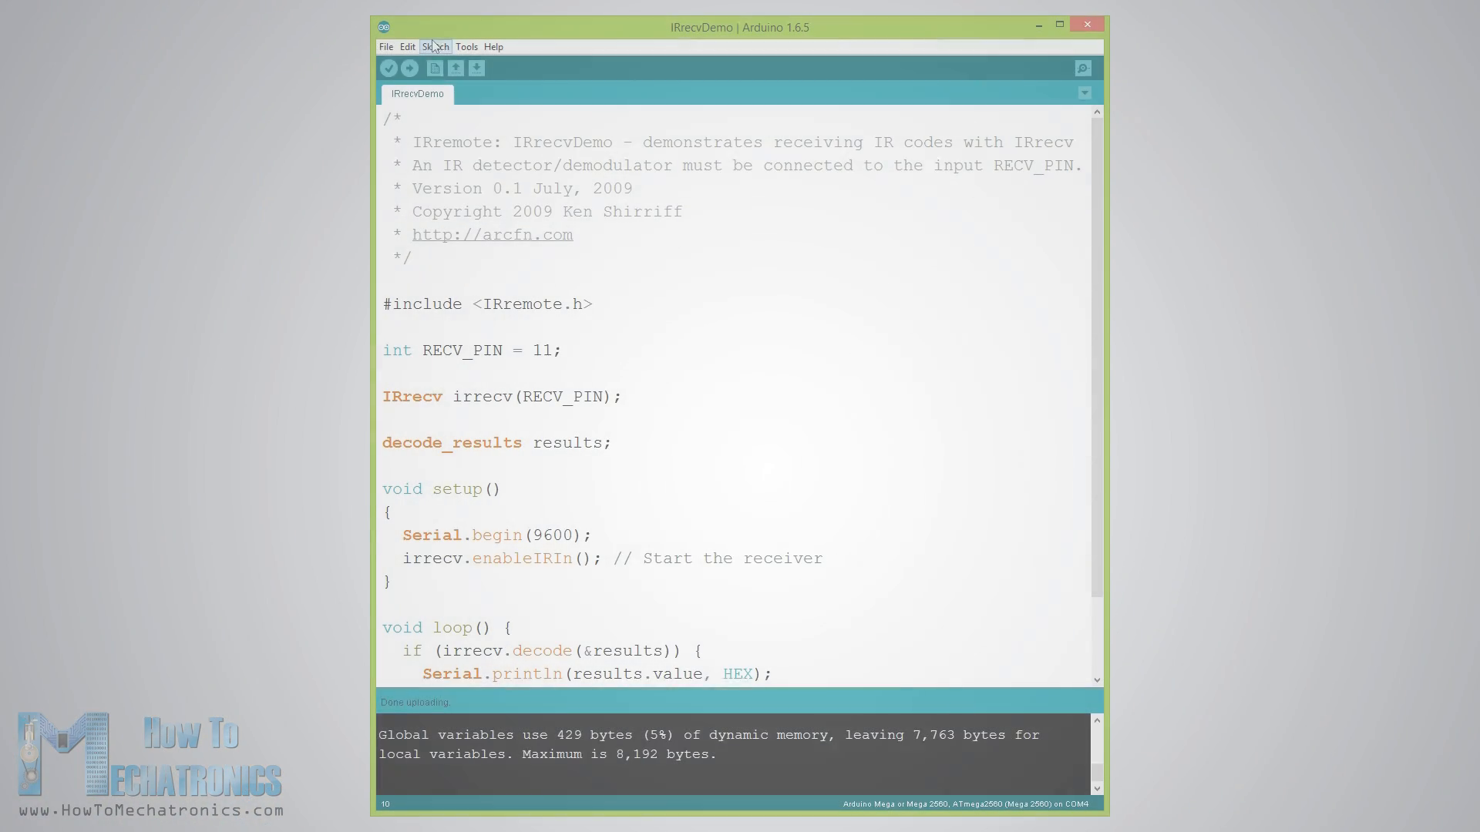
Upload the IRremote IRrecvDemo example and read the remote's button hex codes in the Serial Monitor
{"action": "left_click", "coordinate": [385, 47]}
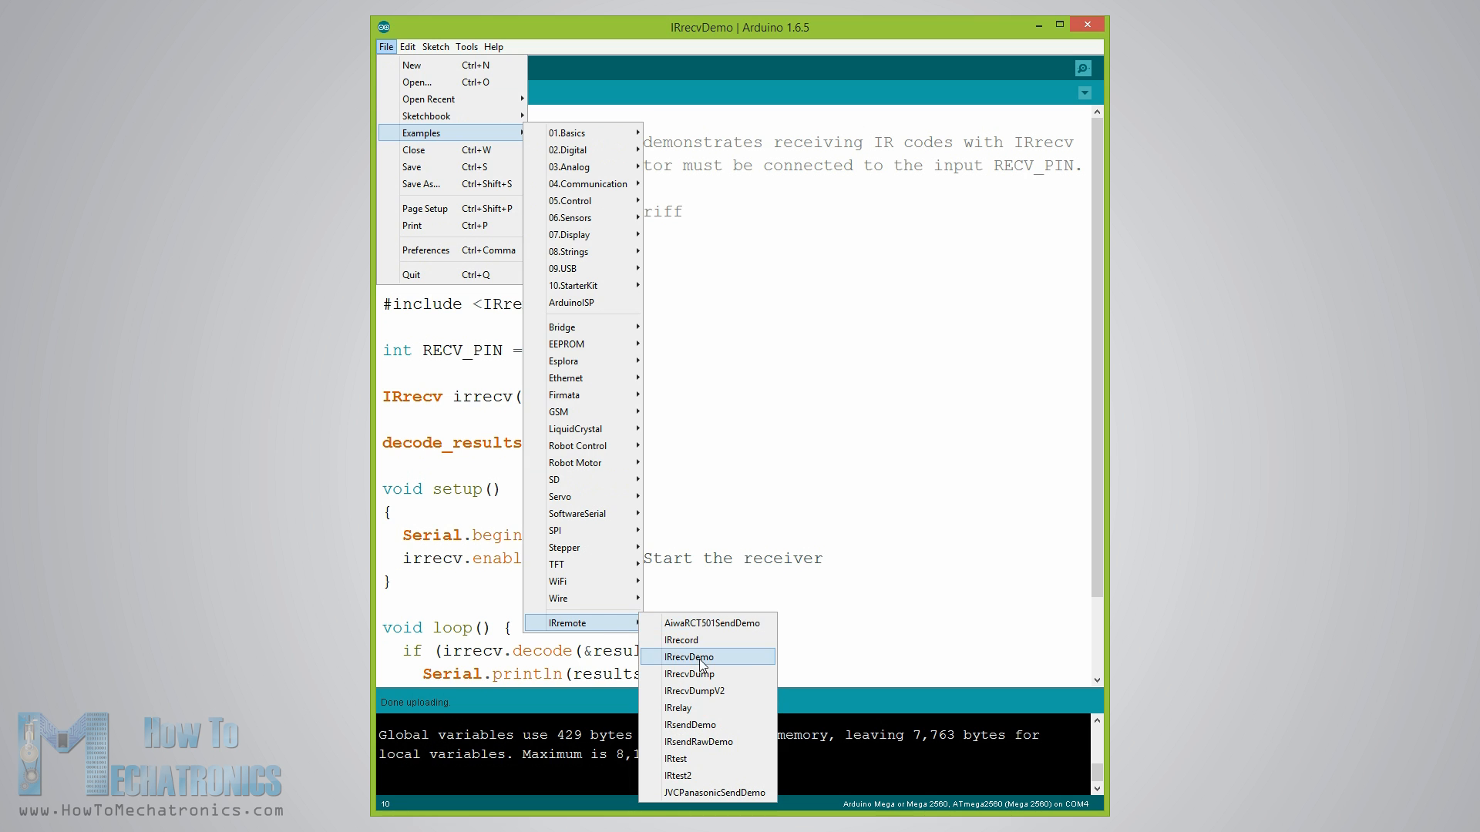
{"action": "left_click", "coordinate": [690, 656]}
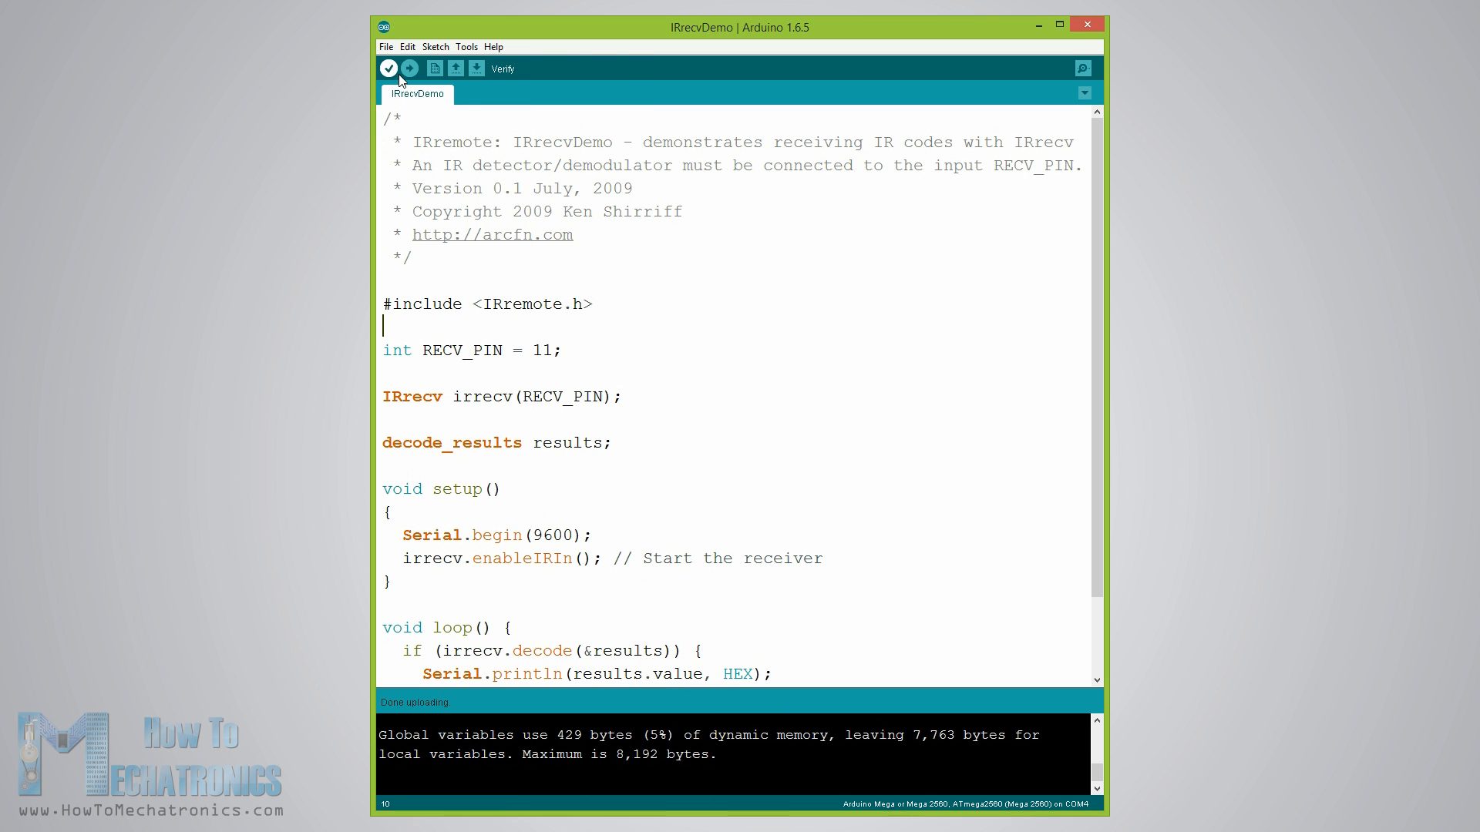
{"action": "left_click", "coordinate": [409, 68]}
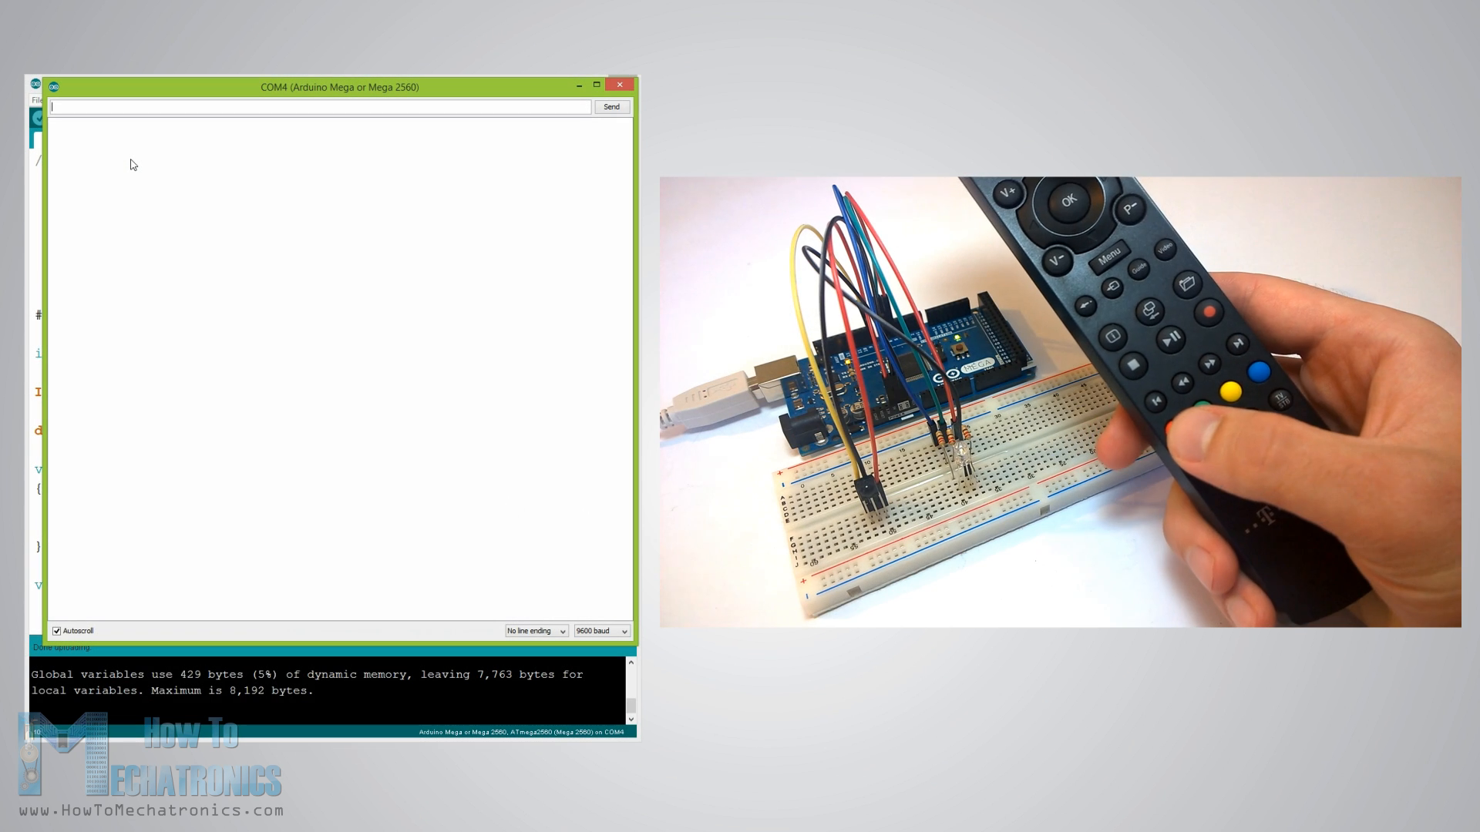
{"action": "left_click", "coordinate": [1171, 432]}
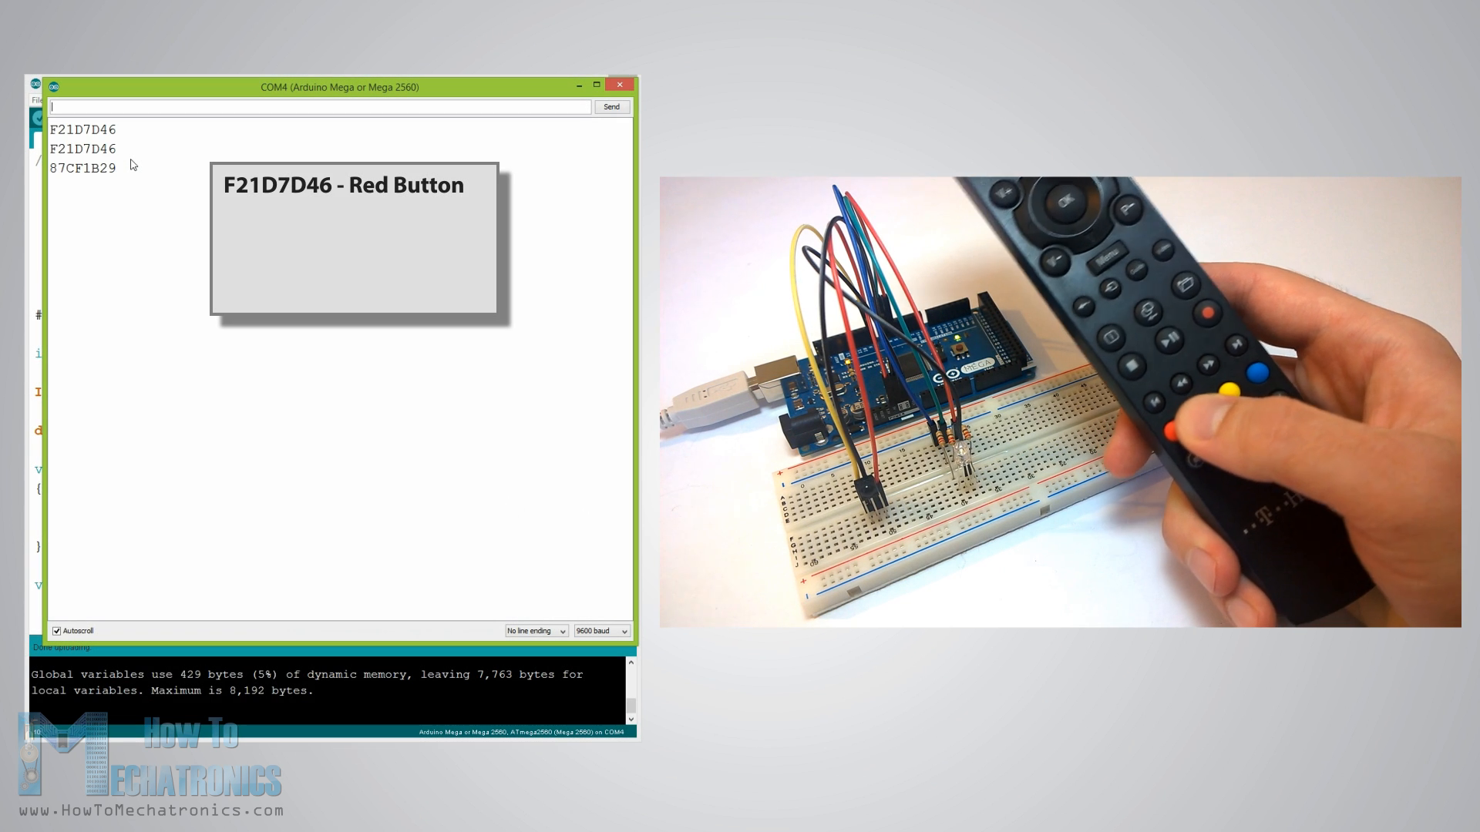
{"action": "left_click", "coordinate": [1218, 401]}
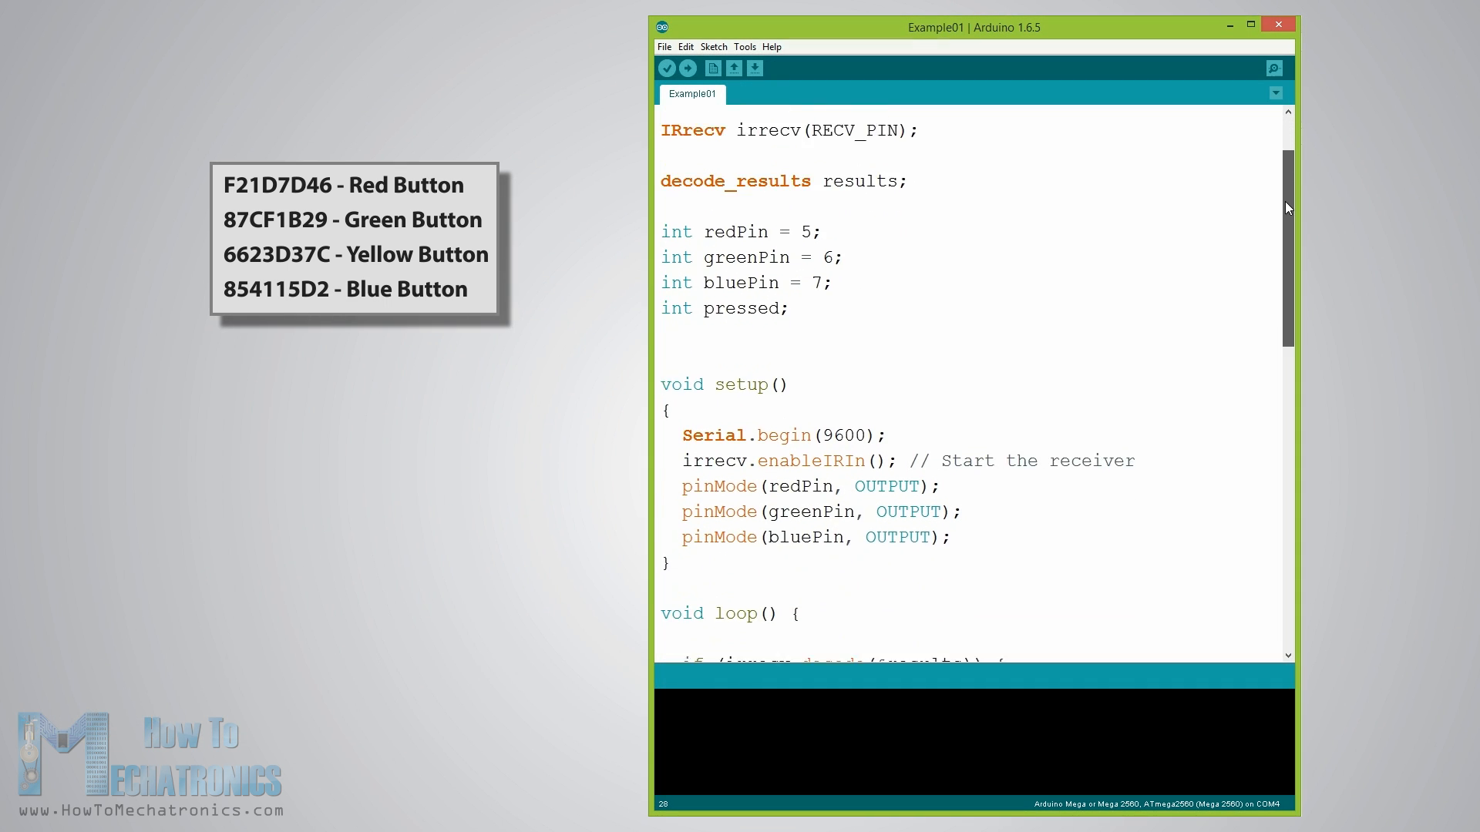
{"action": "scroll", "scroll_direction": "down", "scroll_amount": 3}
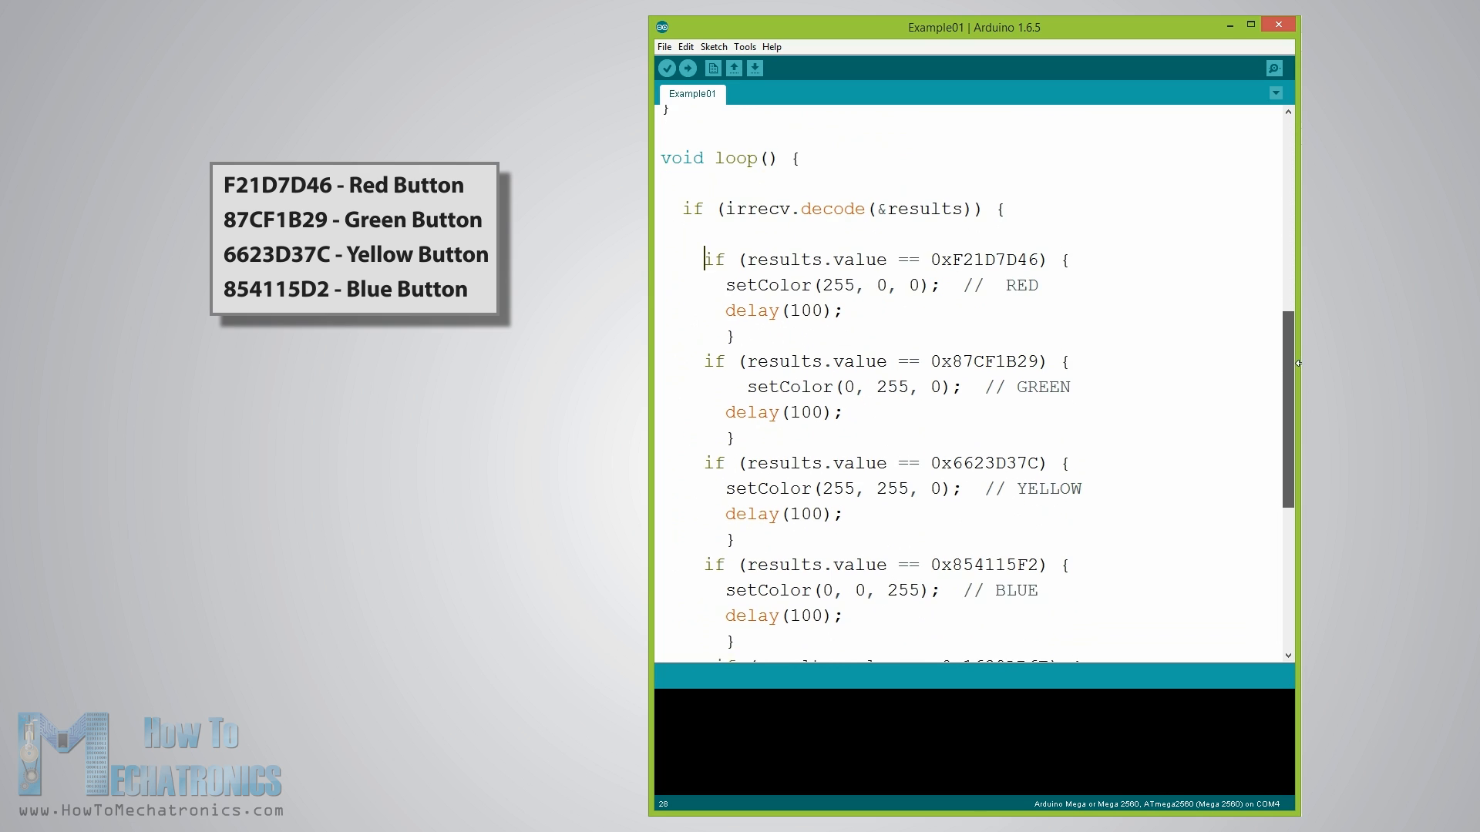
{"action": "scroll", "scroll_direction": "down", "scroll_amount": 3}
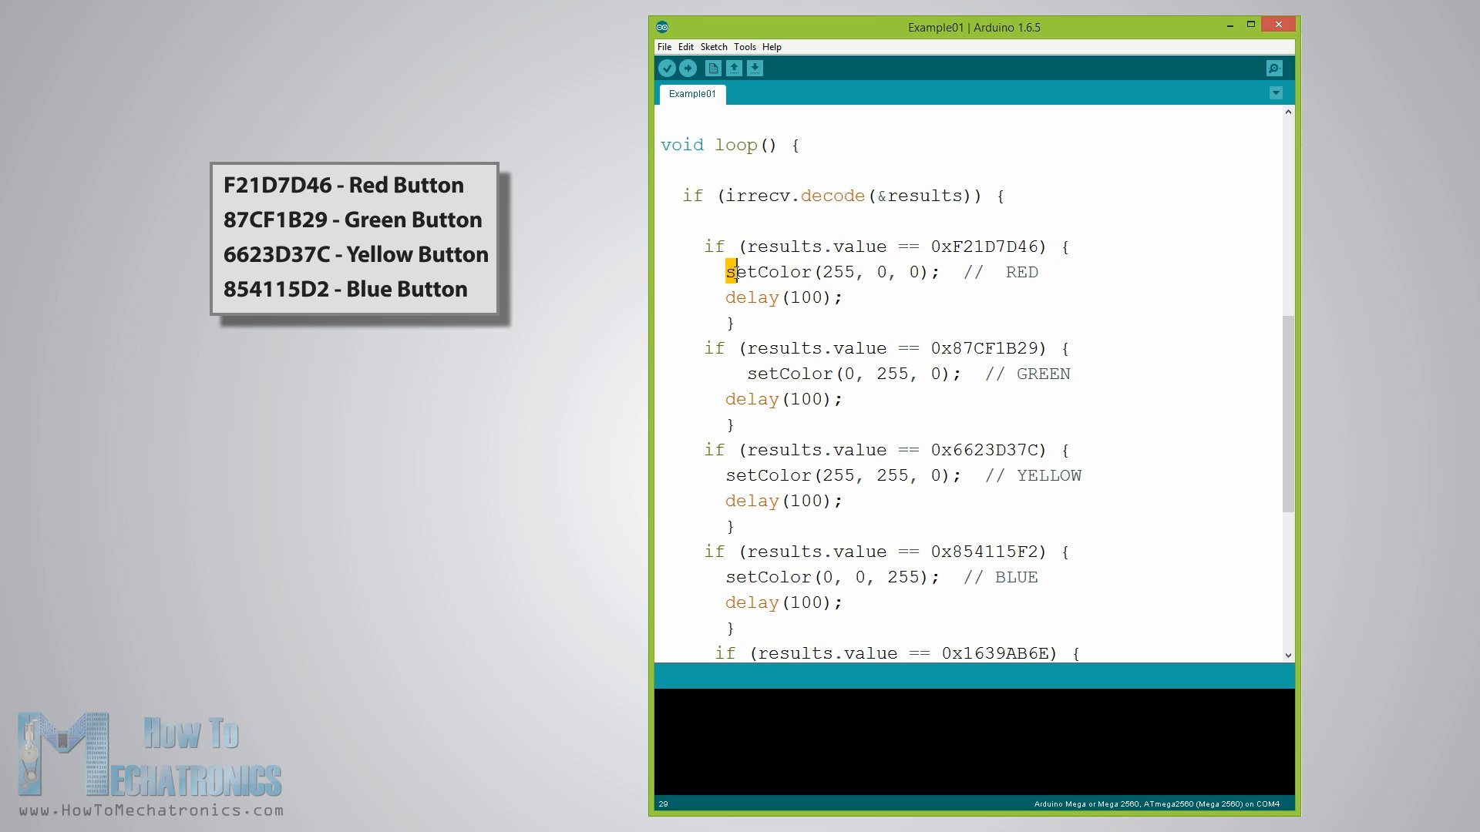
{"action": "left_click_drag", "start_coordinate": [731, 271], "coordinate": [940, 271]}
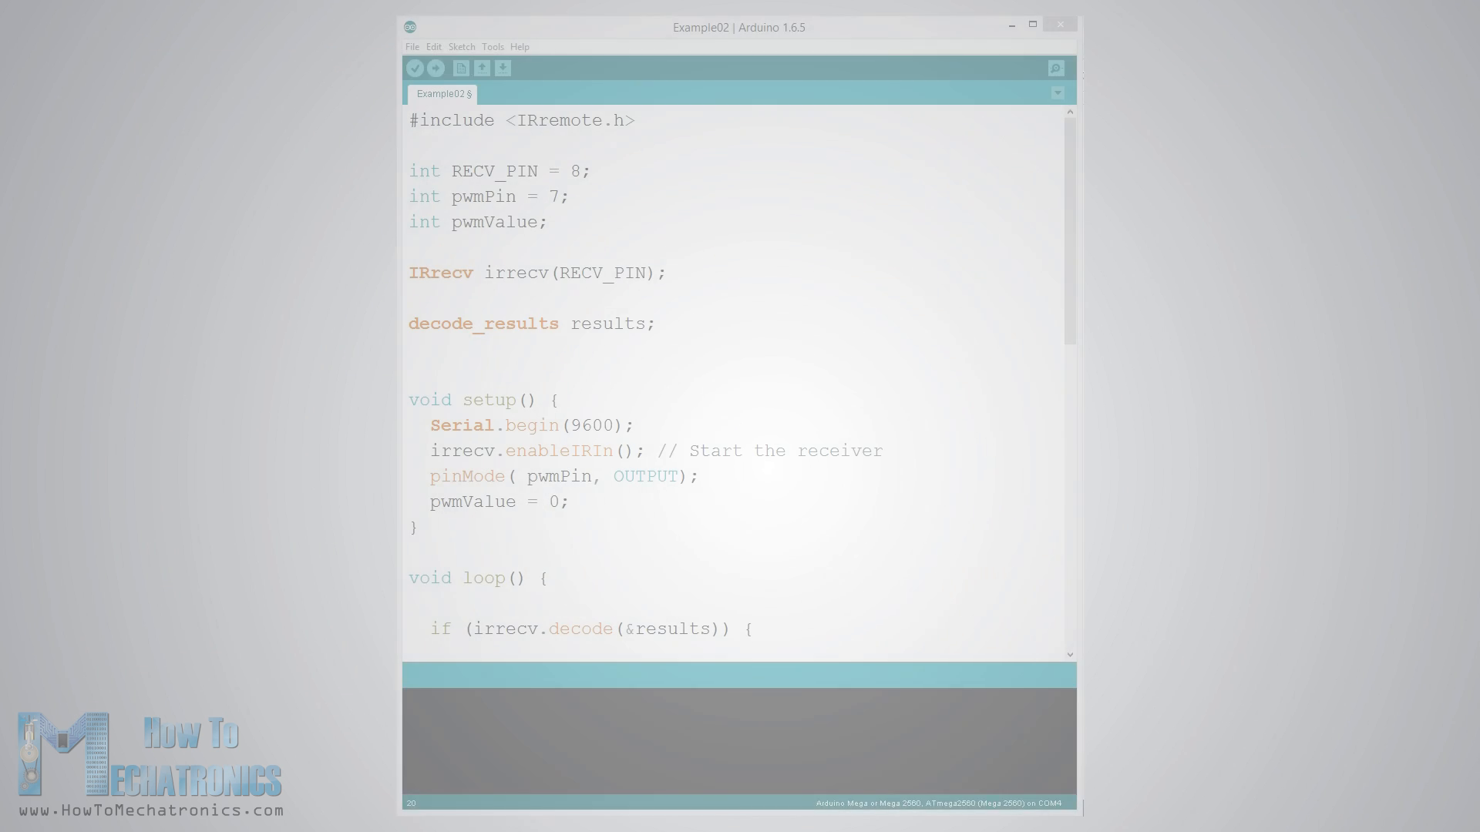
{"action": "scroll", "scroll_direction": "down", "scroll_amount": 3}
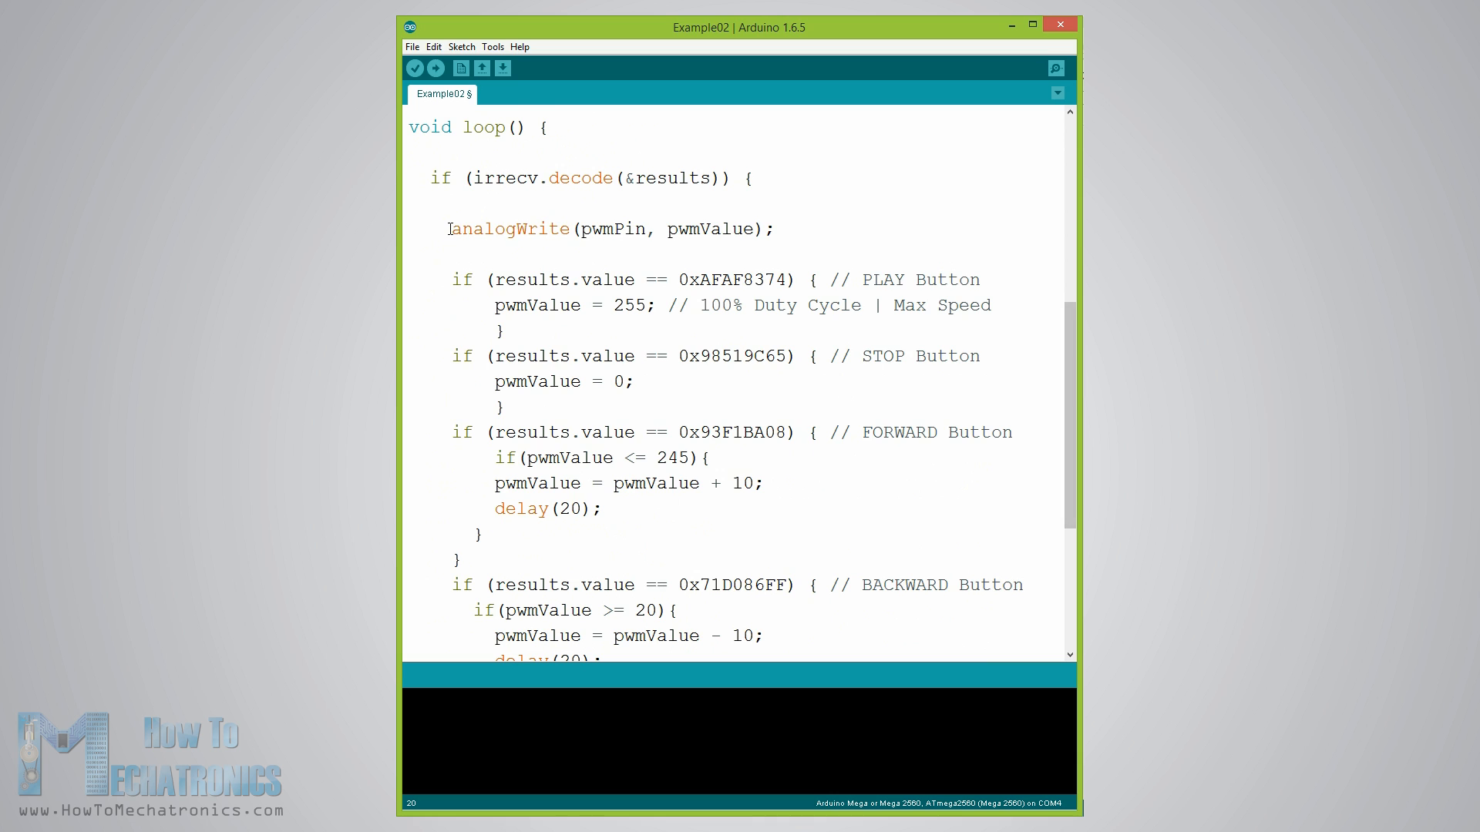
{"action": "left_click_drag", "start_coordinate": [451, 230], "coordinate": [773, 230]}
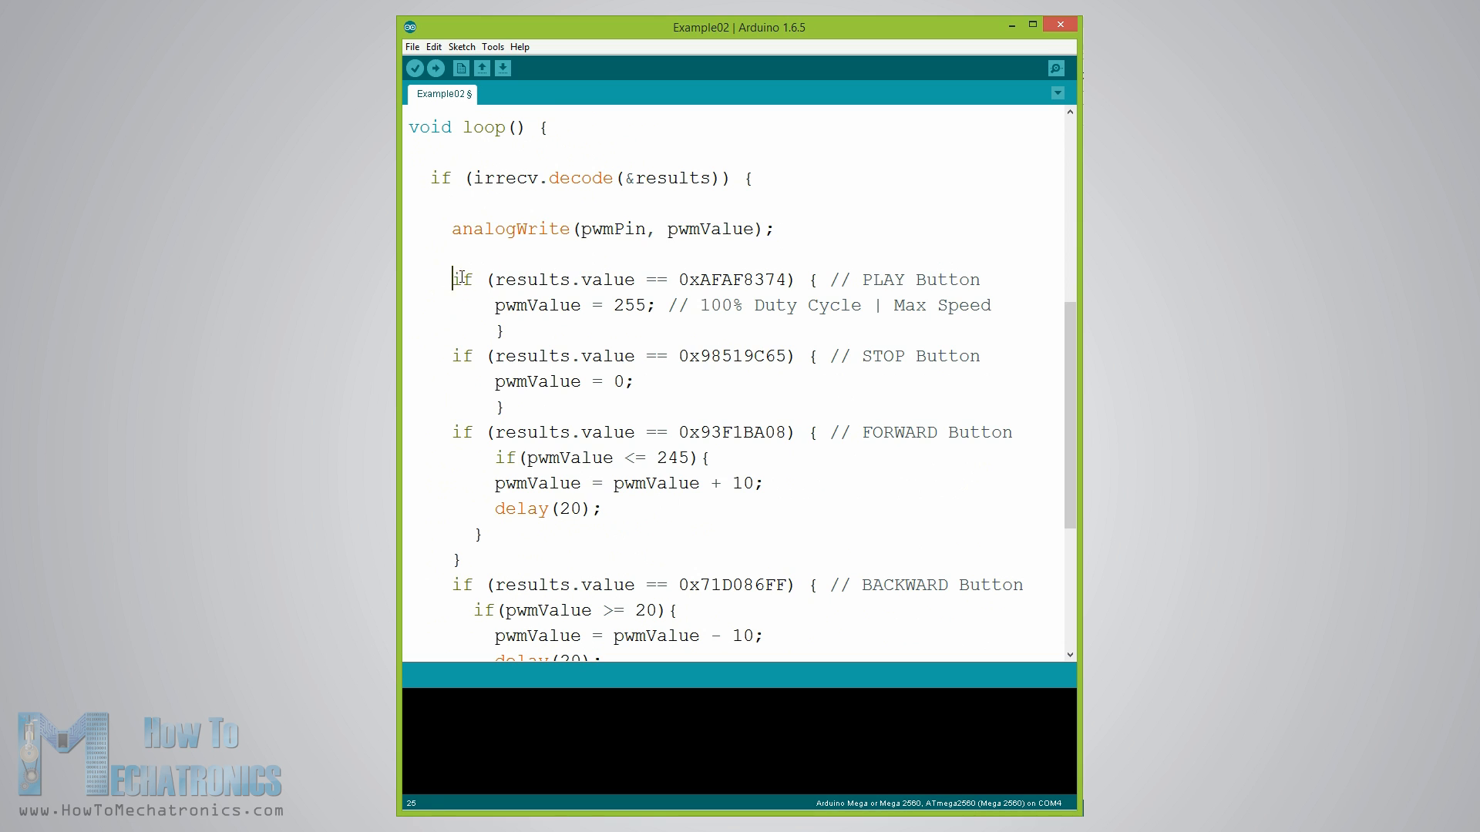
{"action": "left_click_drag", "start_coordinate": [456, 279], "coordinate": [982, 279]}
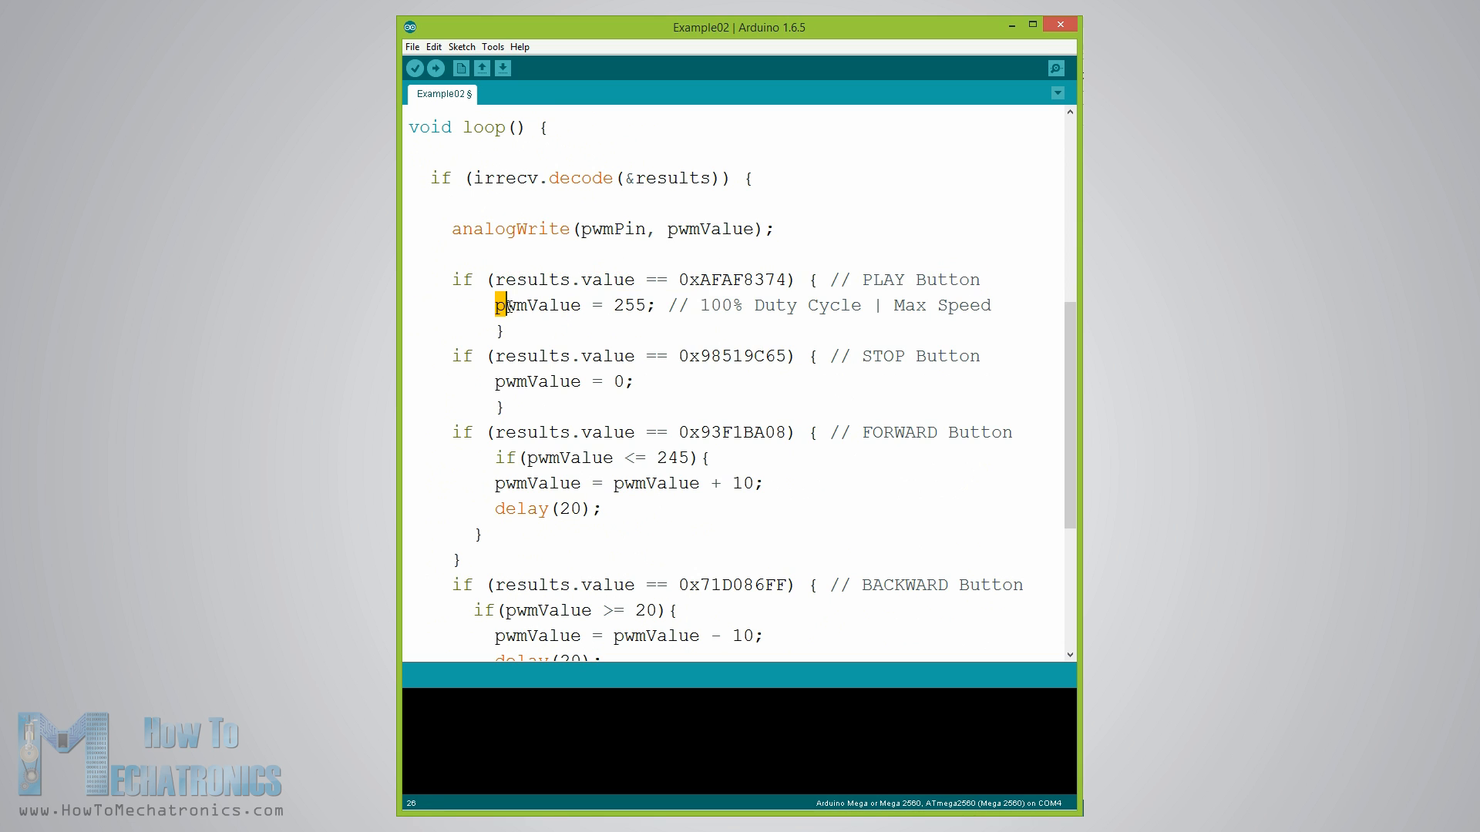
{"action": "left_click_drag", "start_coordinate": [498, 305], "coordinate": [991, 305]}
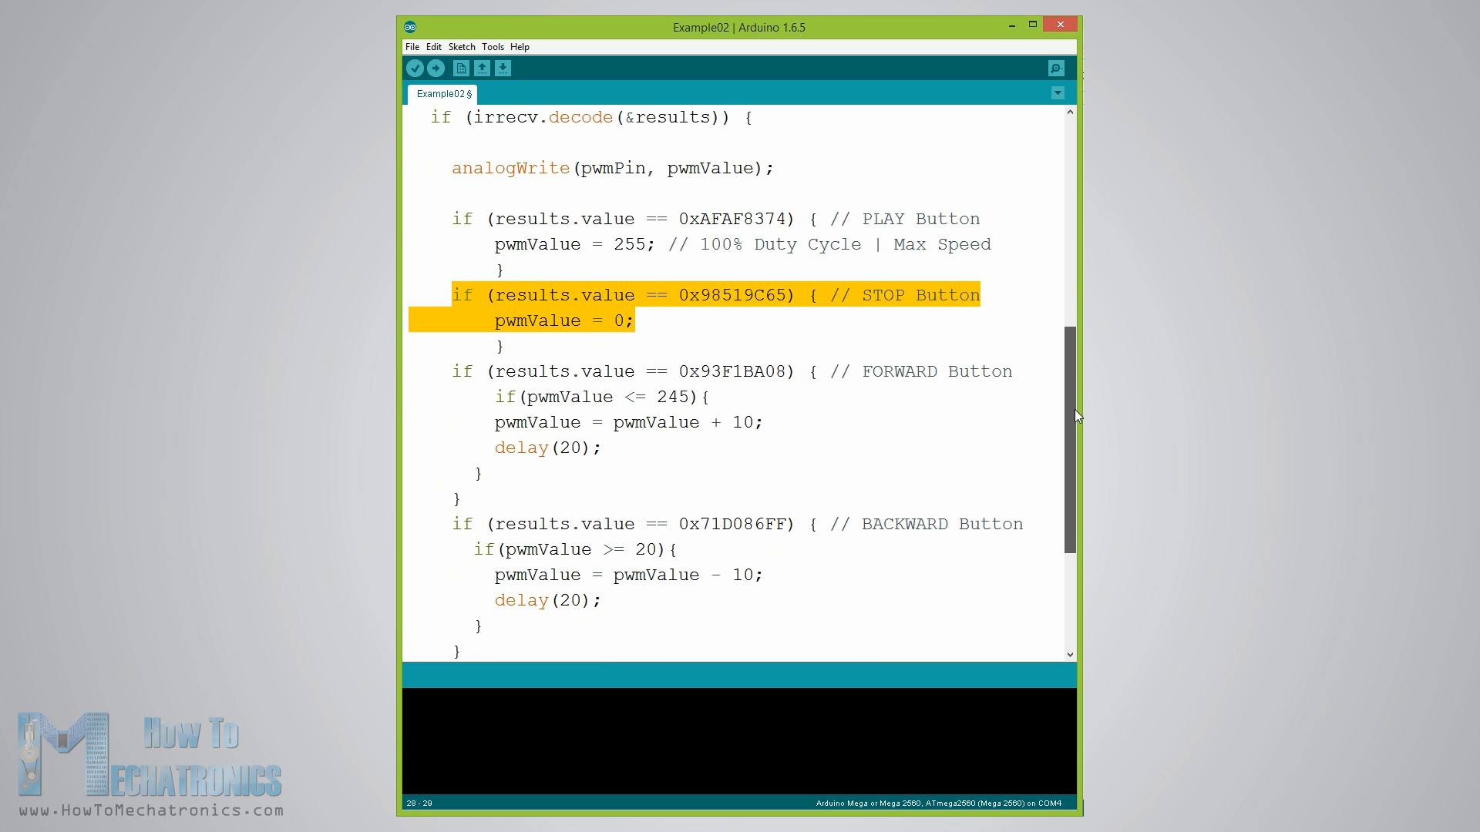
{"action": "scroll", "scroll_direction": "down", "scroll_amount": 3}
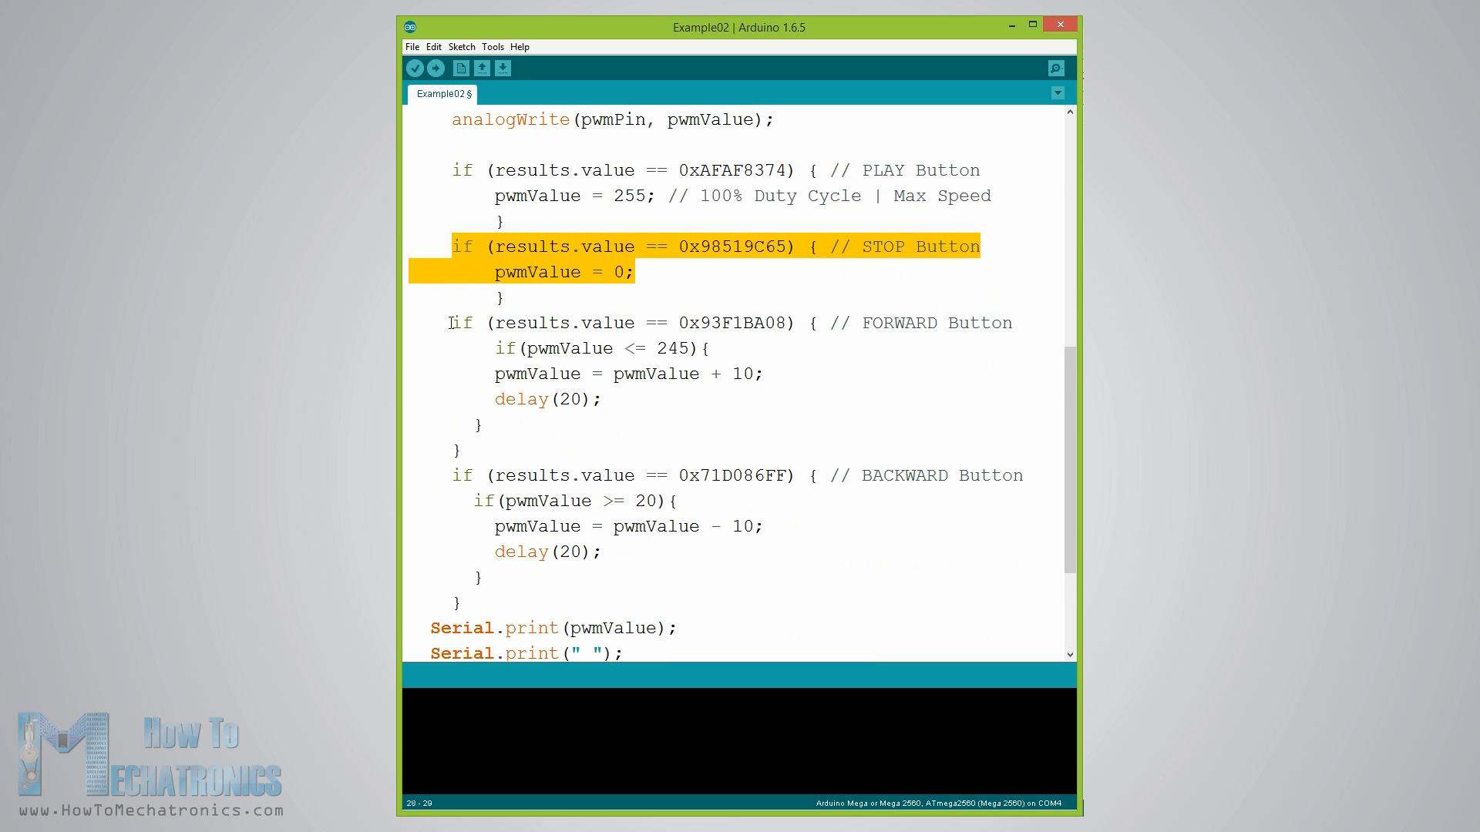